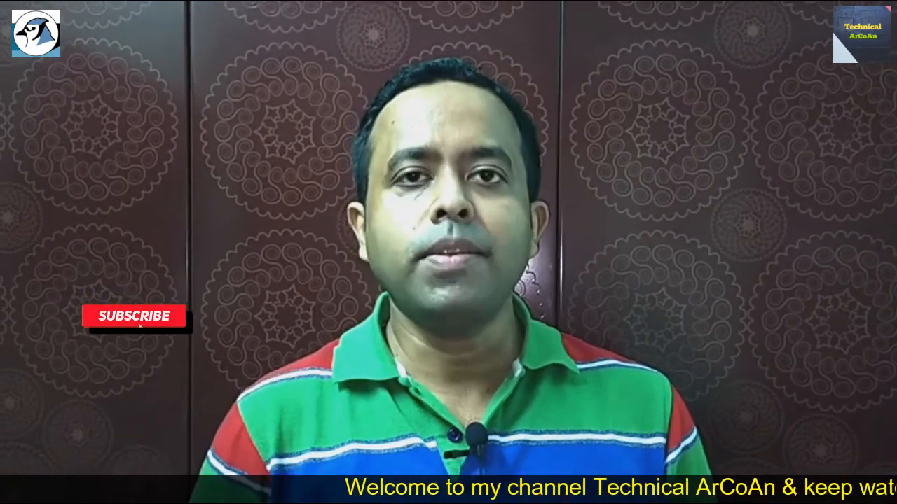
# Launch BlueJ and open the Test project with its Example class and ex object.
pyautogui.click(132, 316)
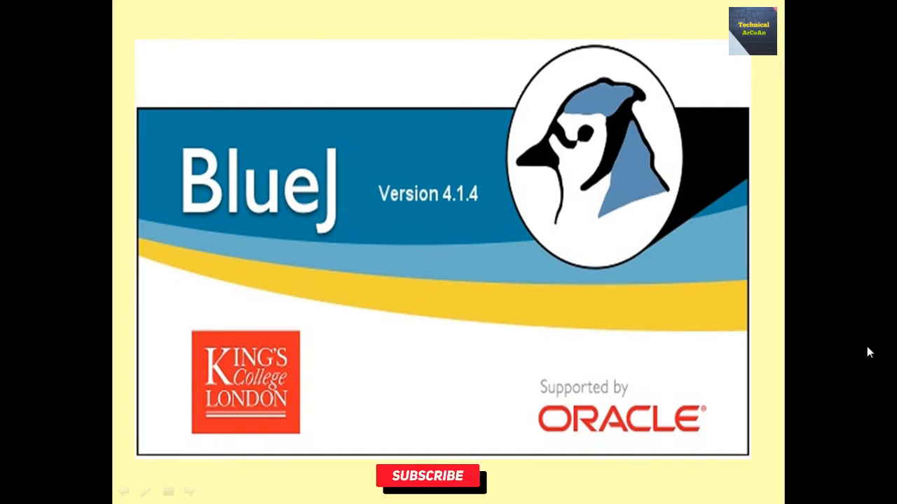
pyautogui.click(427, 477)
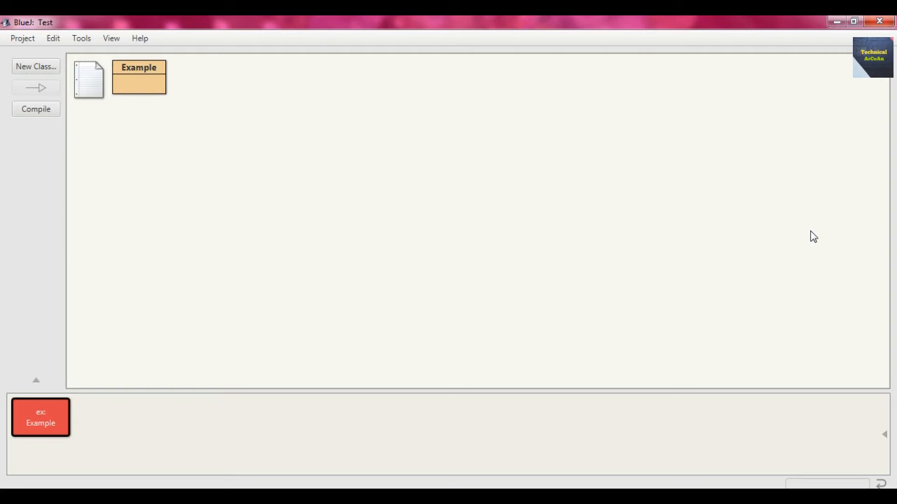
# Create a new class named Ex and open its empty source in the editor.
pyautogui.click(36, 66)
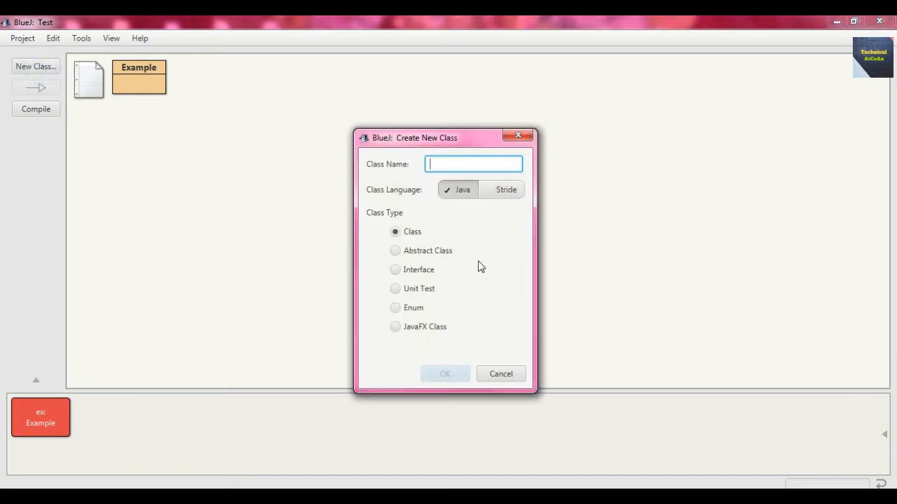
pyautogui.write('Ex')
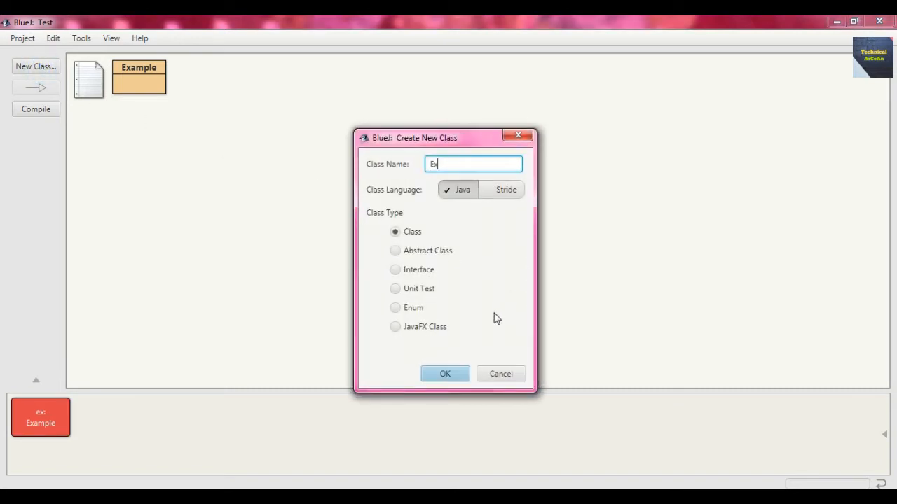
pyautogui.click(445, 373)
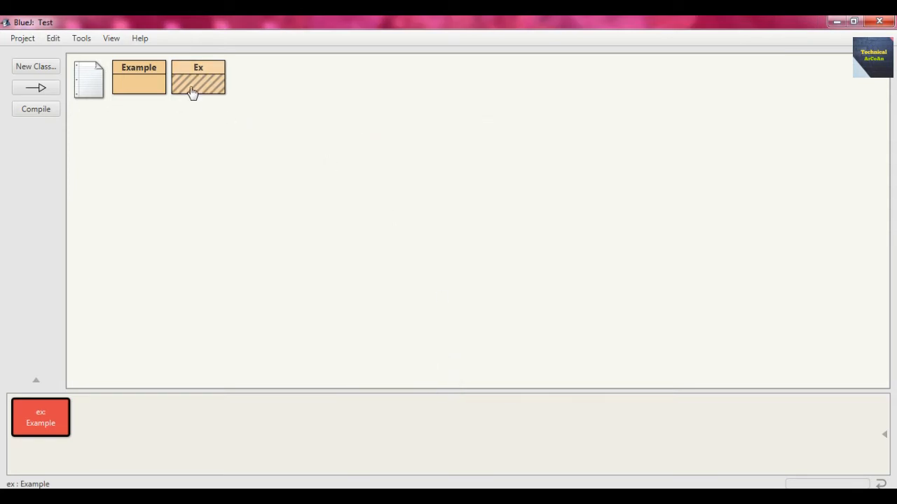
pyautogui.rightClick(198, 77)
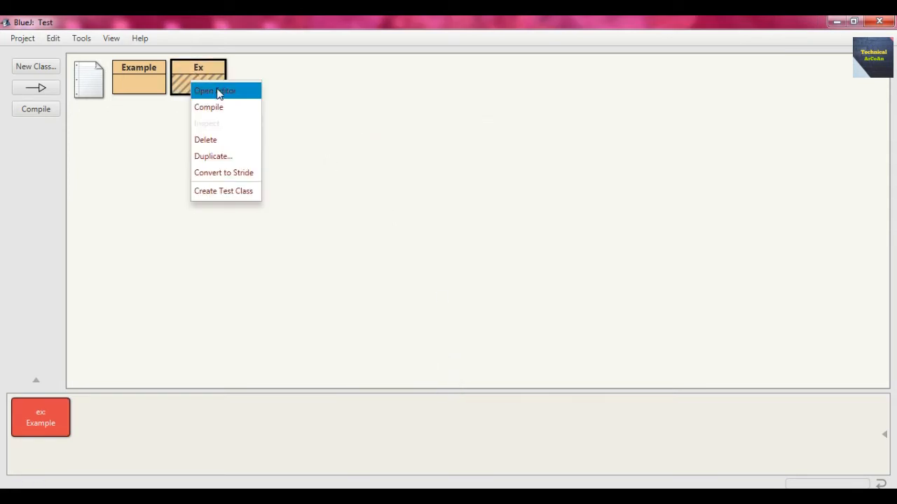
pyautogui.click(214, 90)
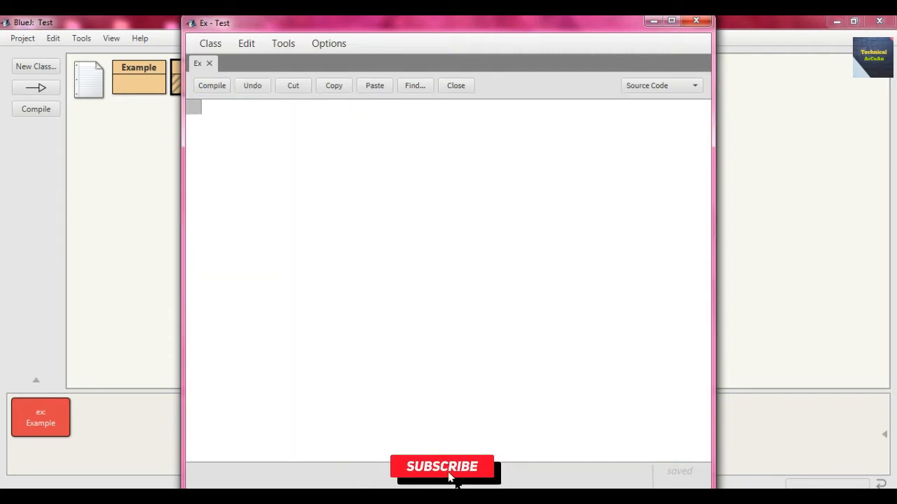
# Write the class Ex header and public static void main(String[] args) declaration.
pyautogui.click(442, 466)
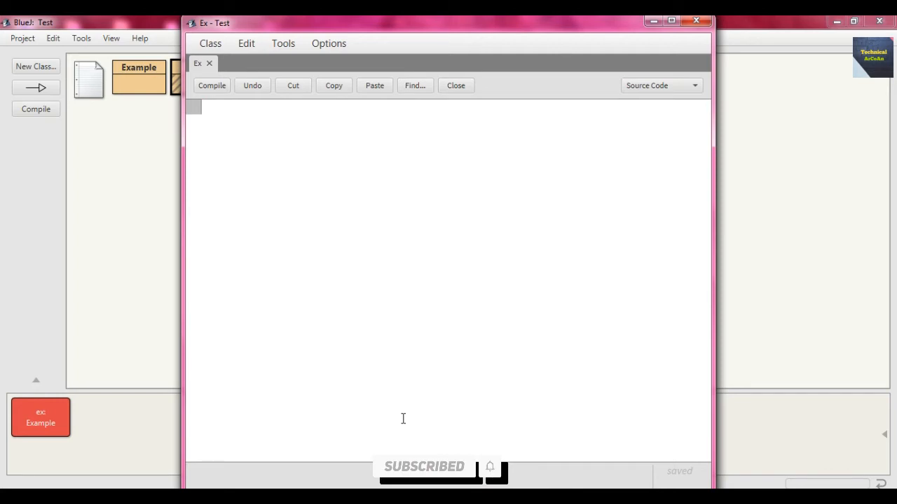
pyautogui.write('class')
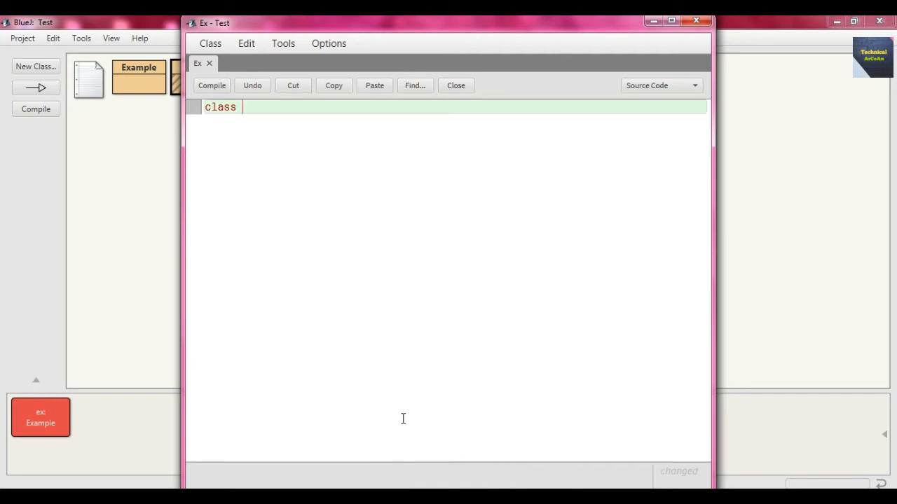
pyautogui.write('Ex{')
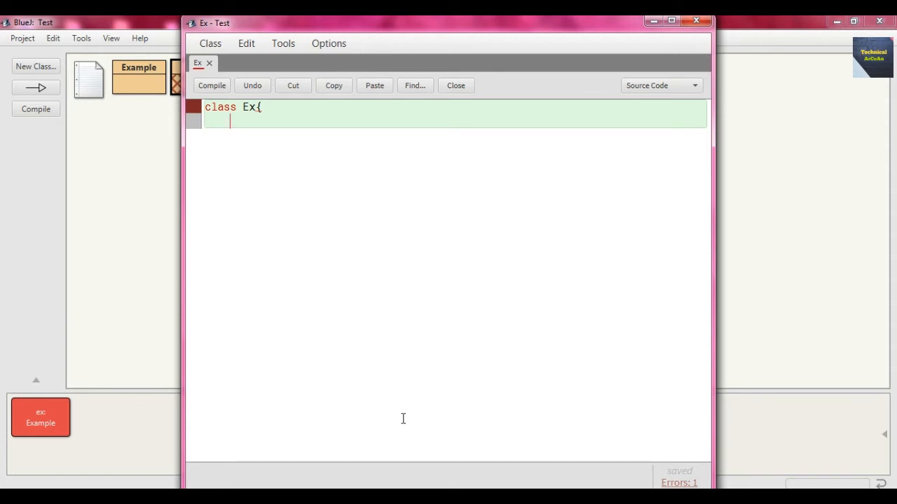
pyautogui.write('public')
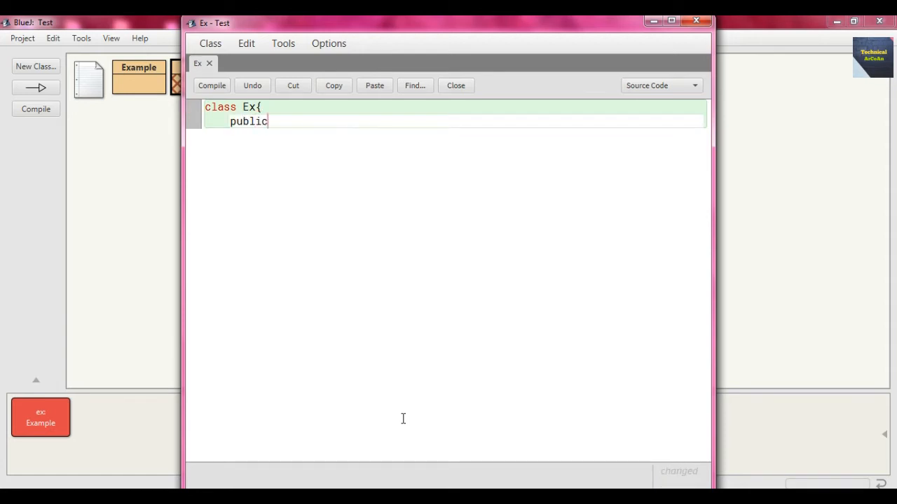
pyautogui.write('stati')
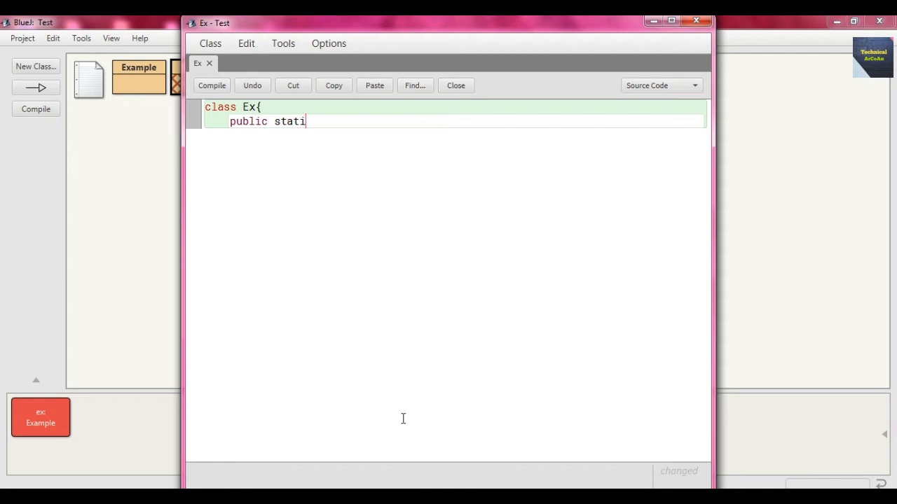
pyautogui.write('c void main(')
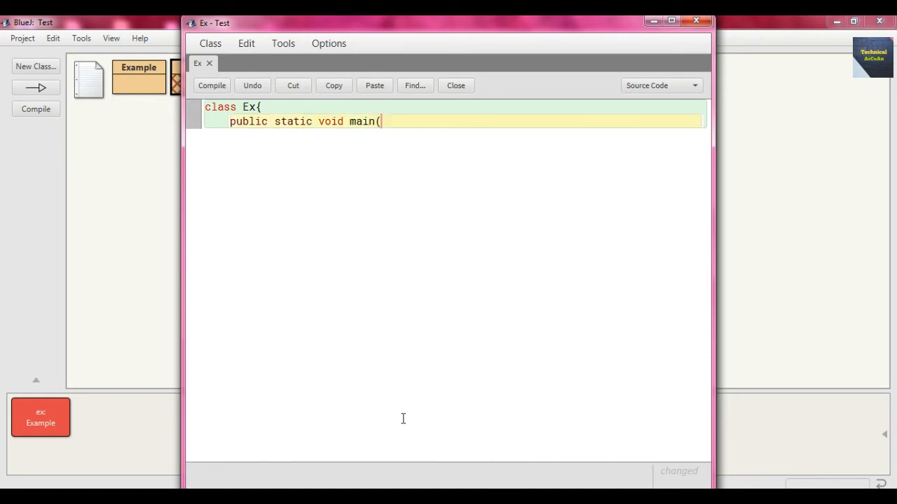
pyautogui.write('Strin')
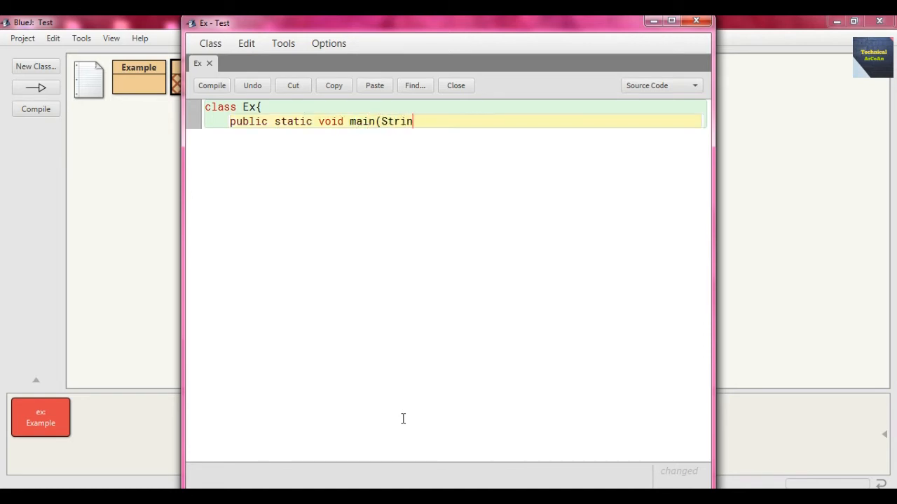
pyautogui.write('g []a')
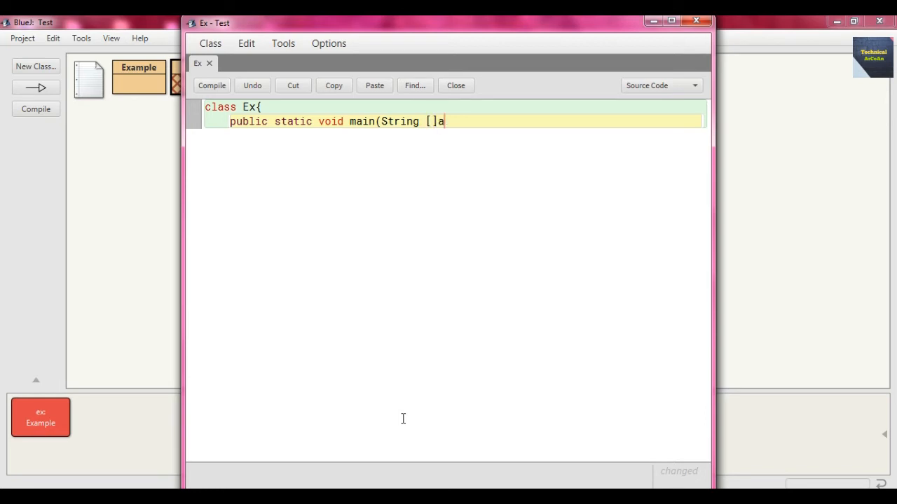
pyautogui.write('rgs)')
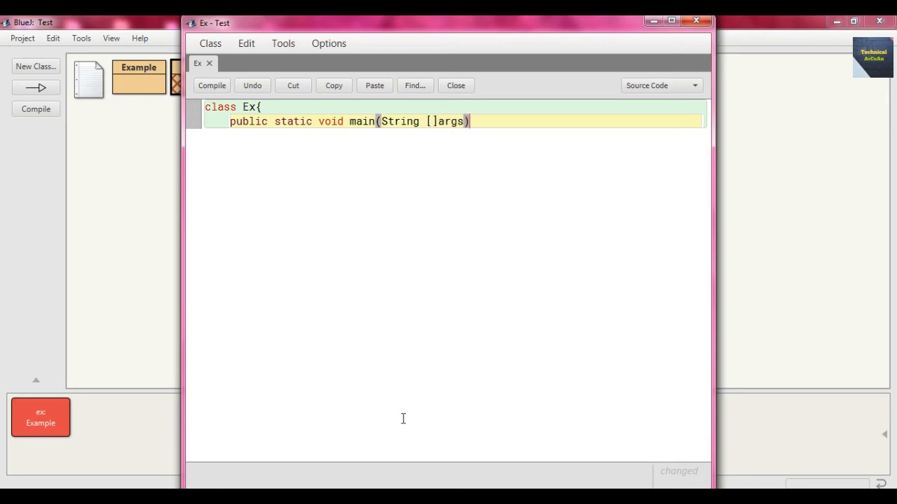
pyautogui.write('{')
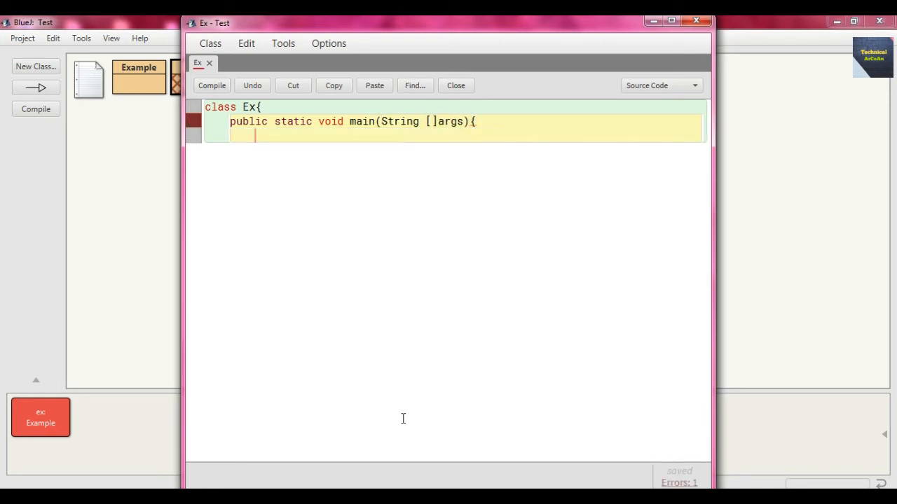
# Add System.out.println("Hello, BlueJ Environment"); inside main.
pyautogui.write('S')
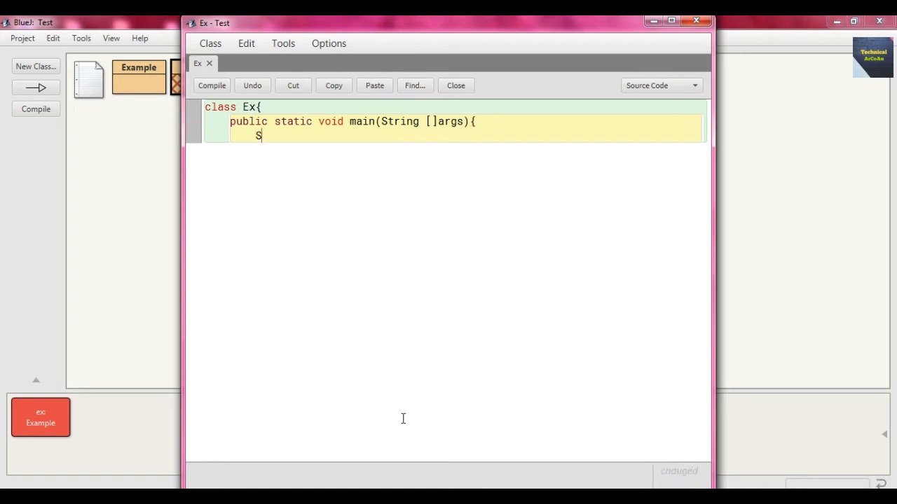
pyautogui.write('ystem.out.p')
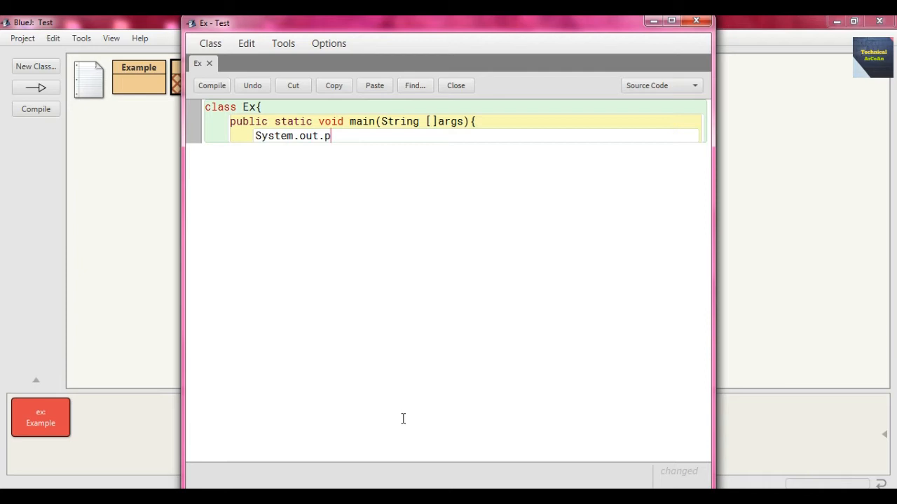
pyautogui.write('rintln(')
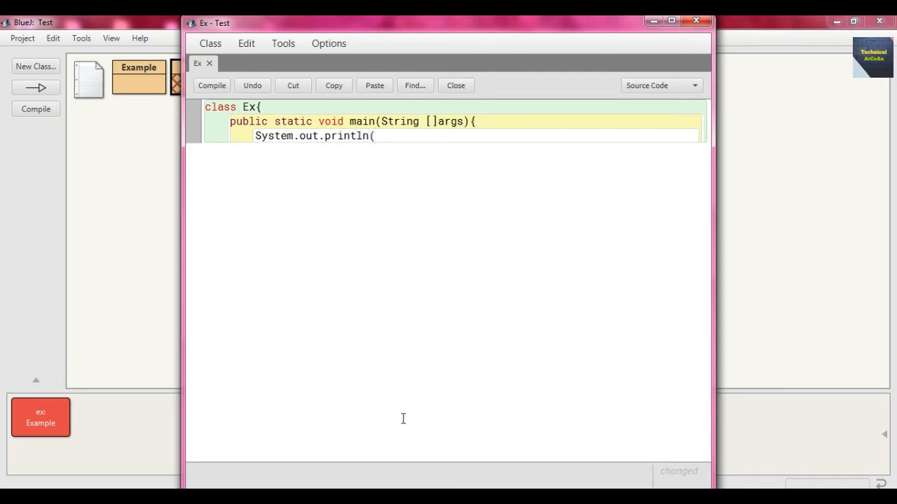
pyautogui.write('"He')
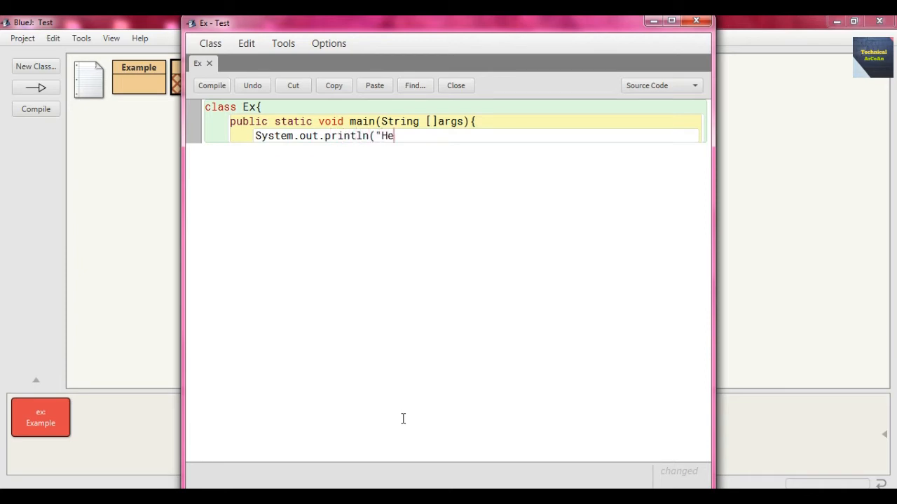
pyautogui.write('llo,')
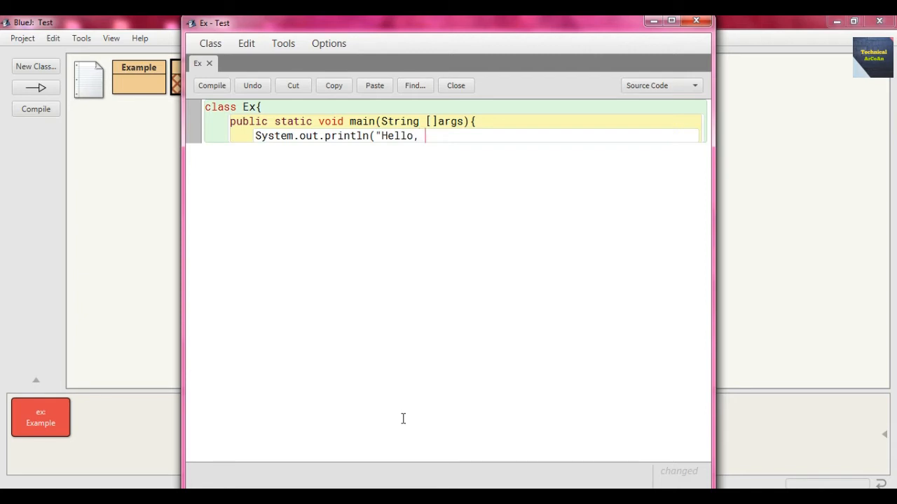
pyautogui.write('BlueJ')
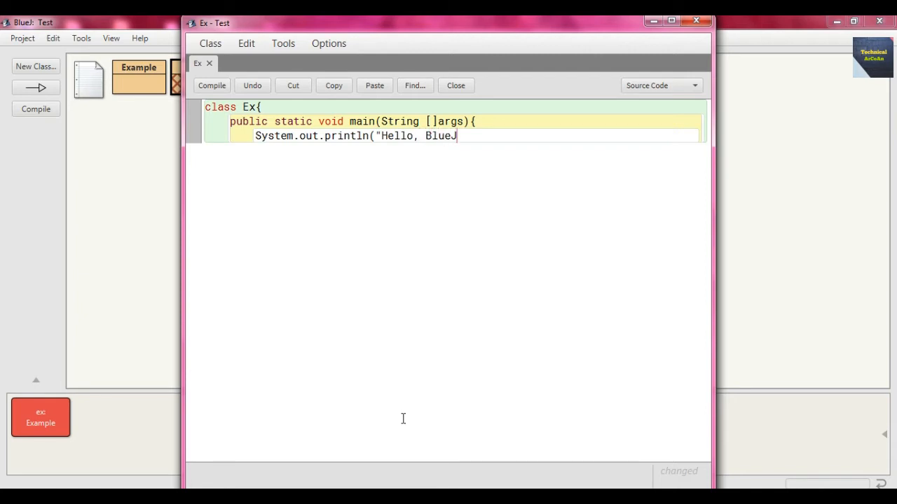
pyautogui.write('Env')
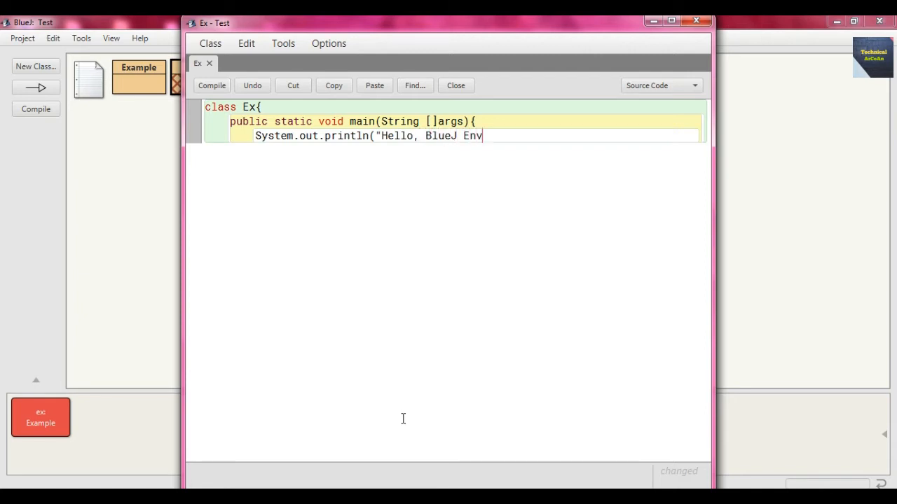
pyautogui.write('ironment')
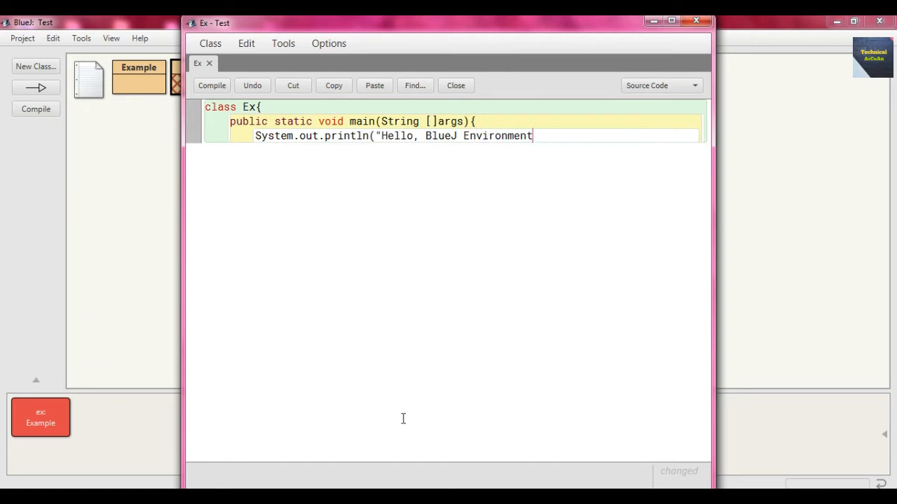
pyautogui.write('"')
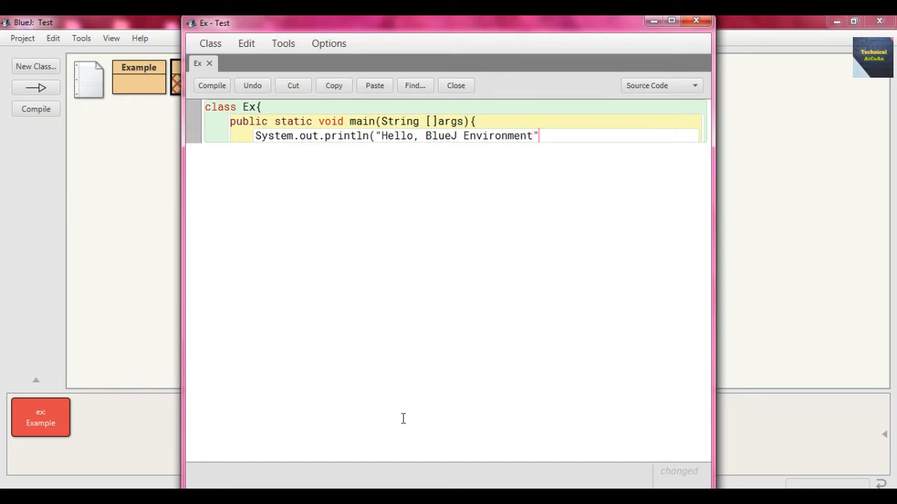
pyautogui.write(')')
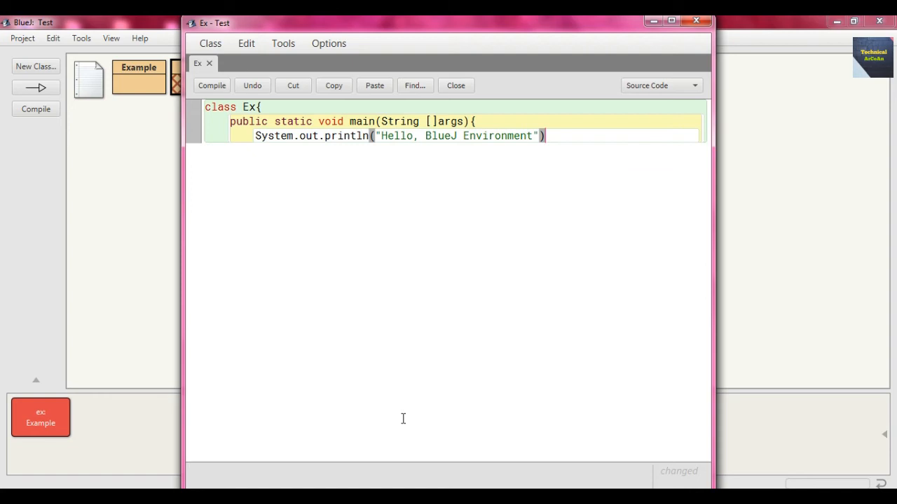
pyautogui.write(';')
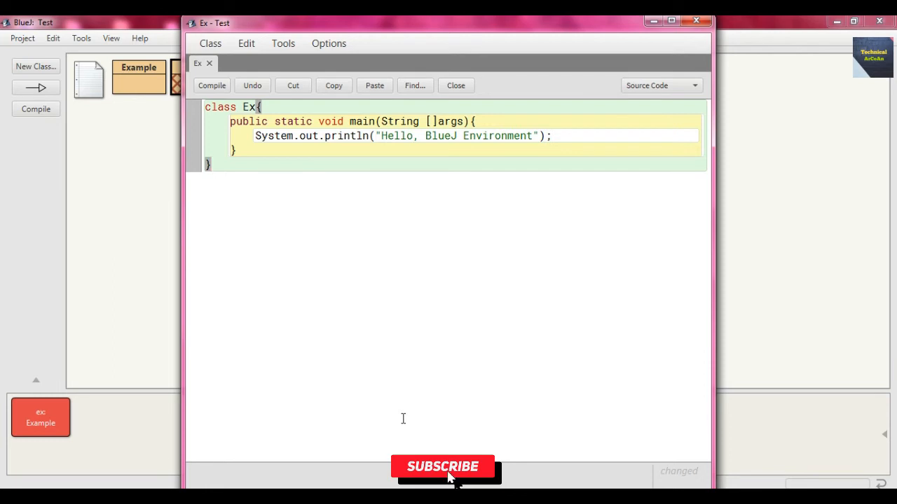
# Add the closing braces for main and class Ex in the editor.
pyautogui.click(443, 466)
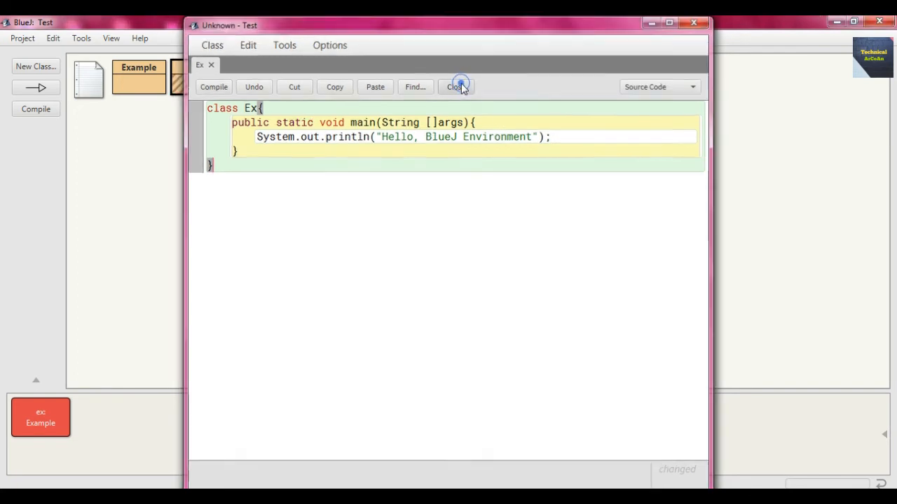
# Close the Ex editor and compile the Ex class.
pyautogui.click(455, 86)
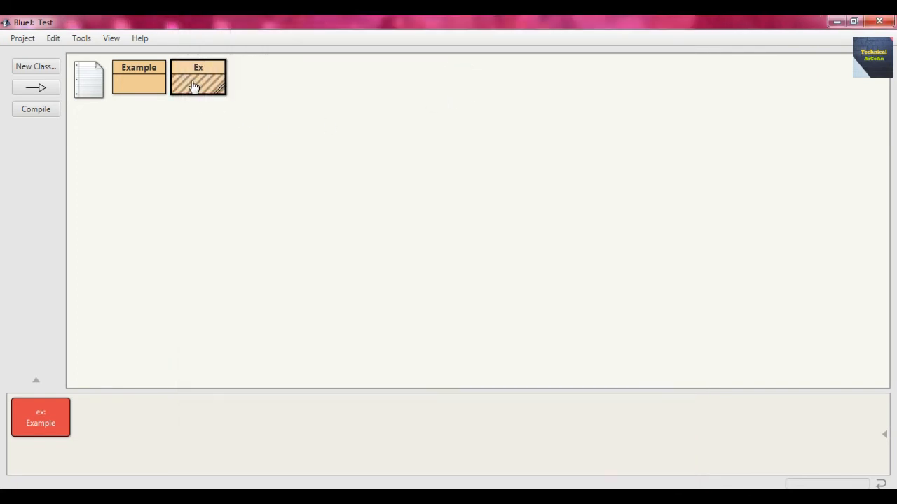
pyautogui.rightClick(199, 77)
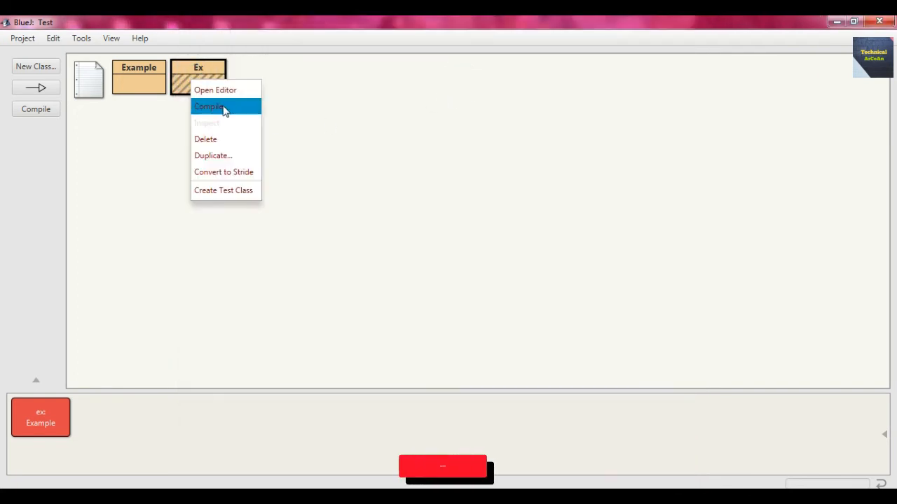
pyautogui.click(208, 106)
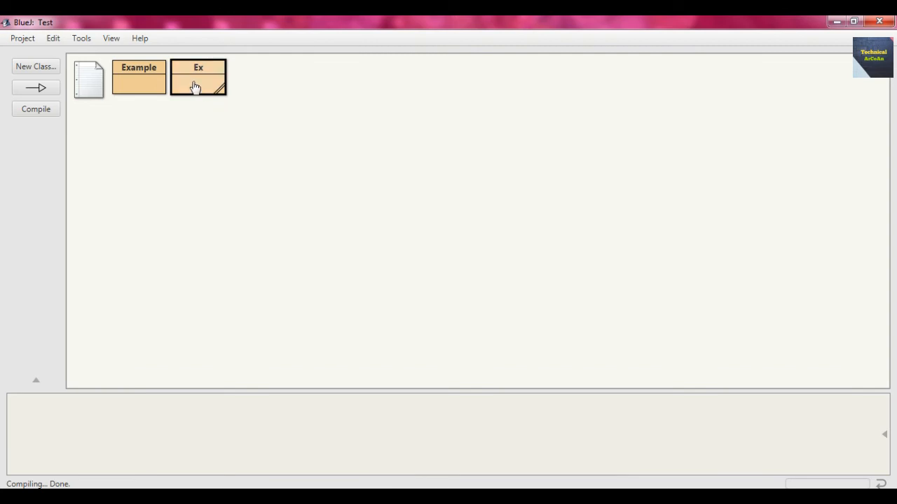
# Run Ex's void main(String[] args) with empty arguments, printing the greeting in the terminal.
pyautogui.rightClick(199, 77)
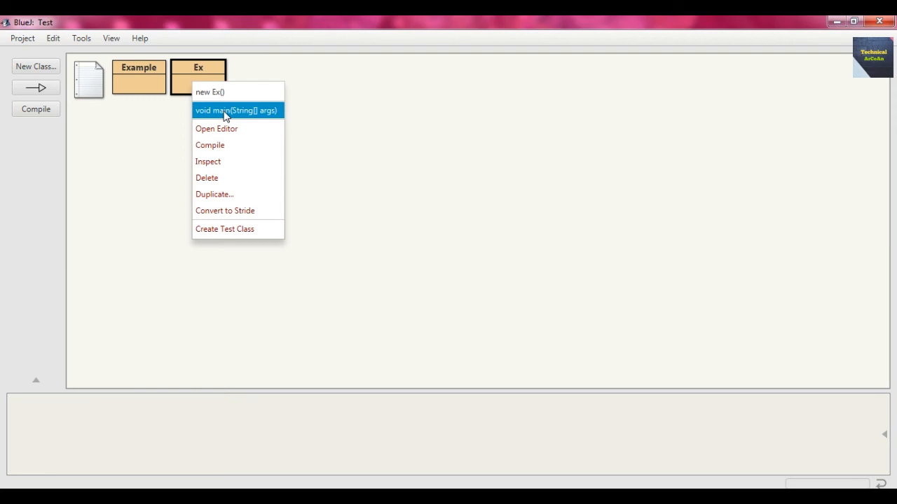
pyautogui.click(236, 110)
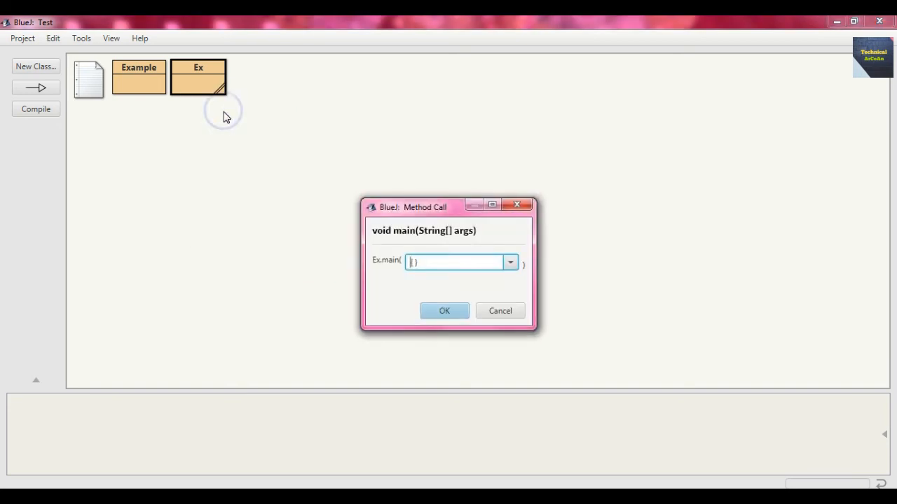
pyautogui.moveTo(413, 315)
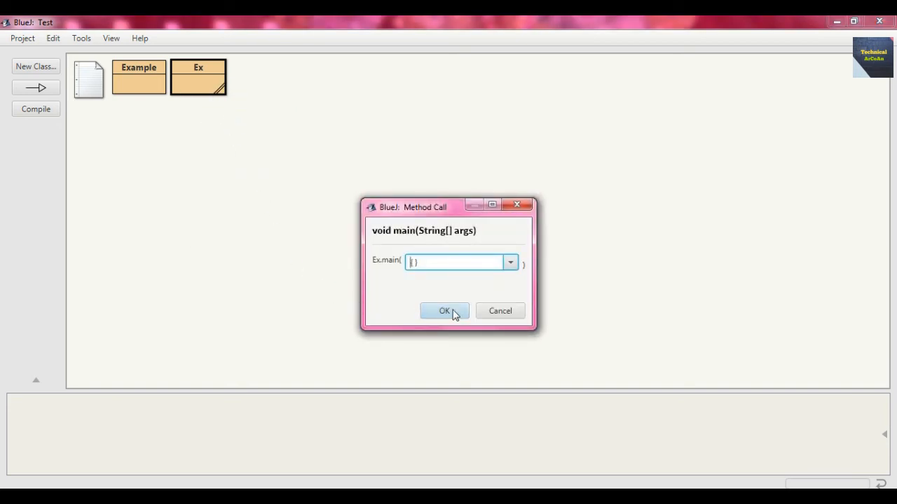
pyautogui.click(444, 311)
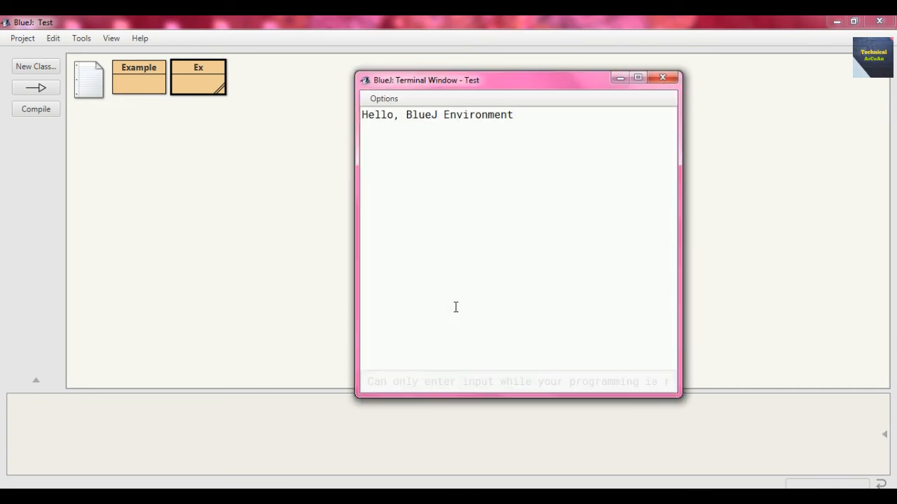